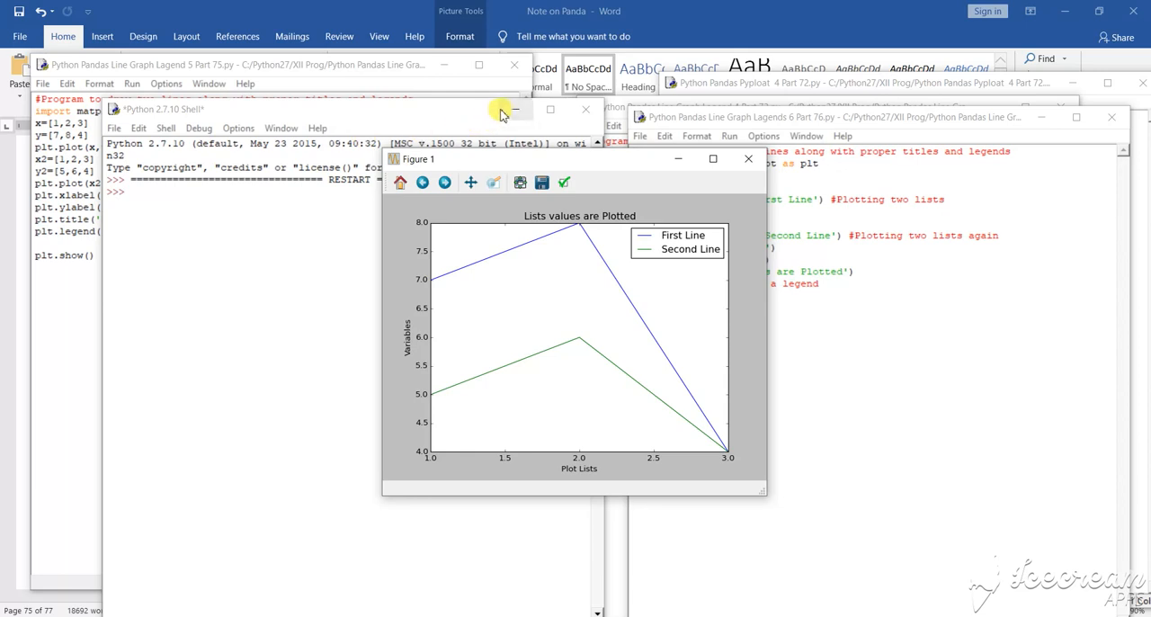
mouse_move(512, 109)
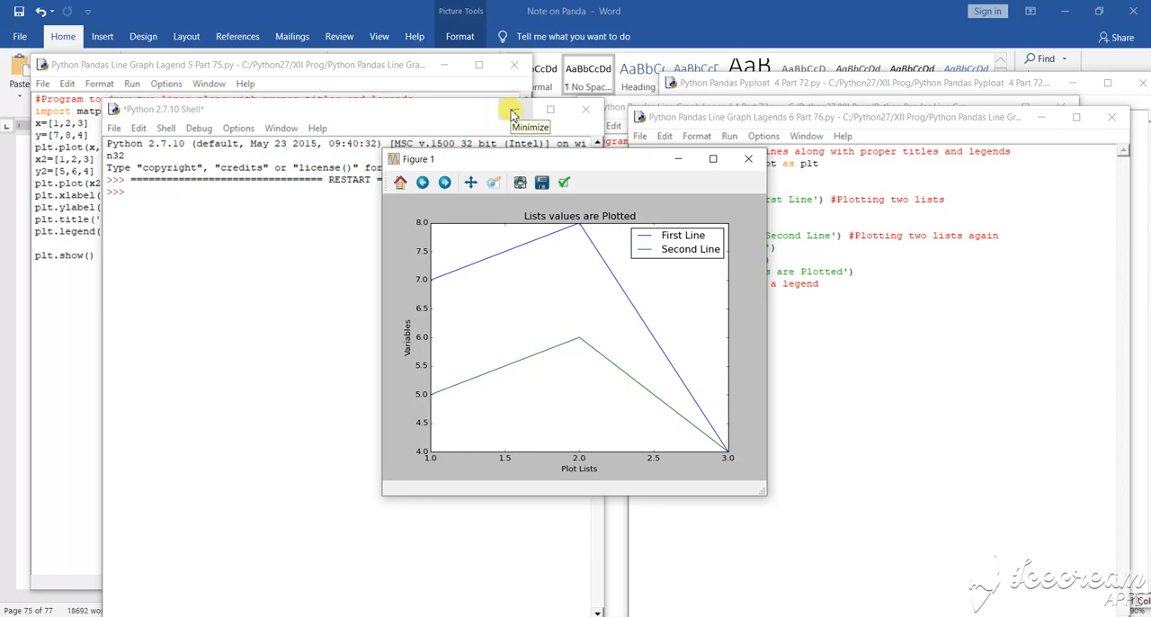
mouse_move(440, 115)
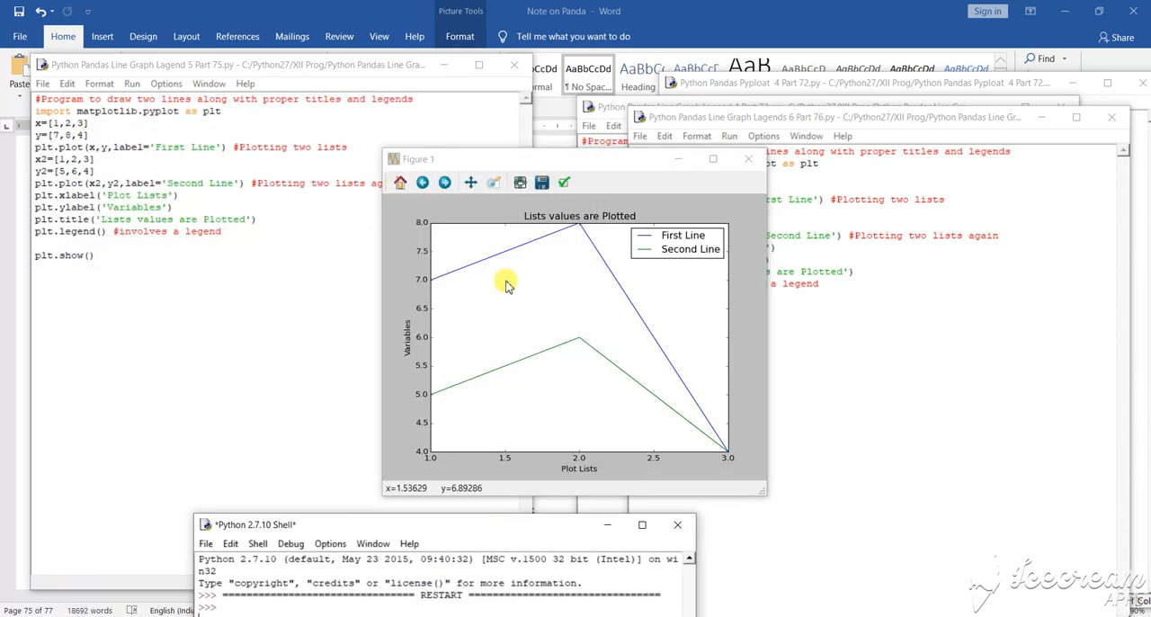
mouse_move(423, 237)
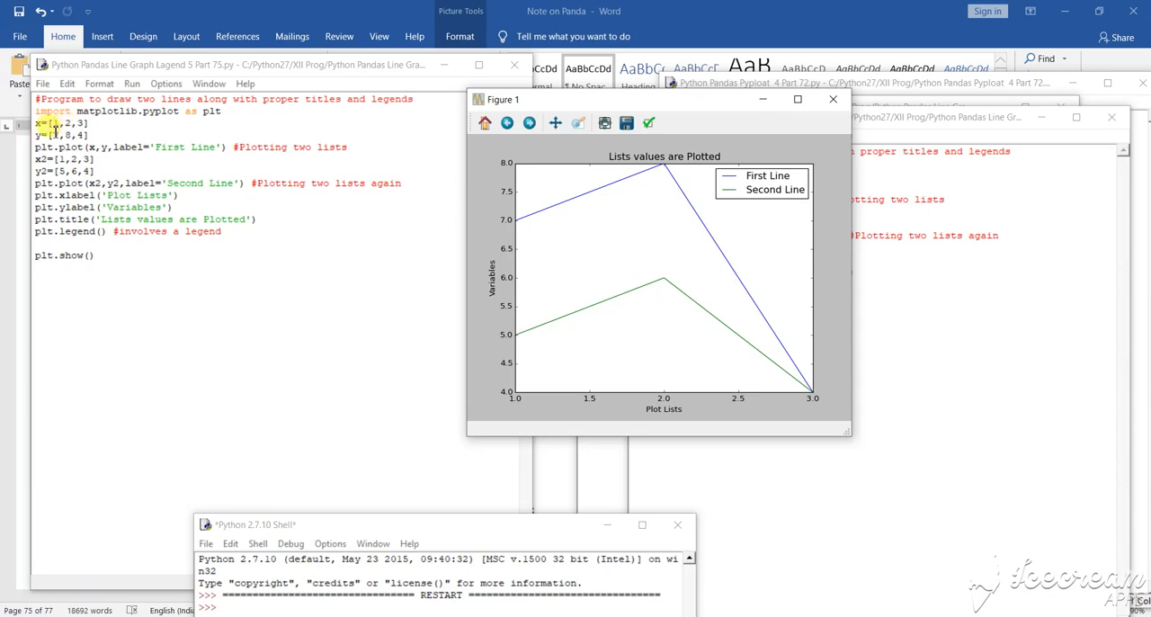
text(7)
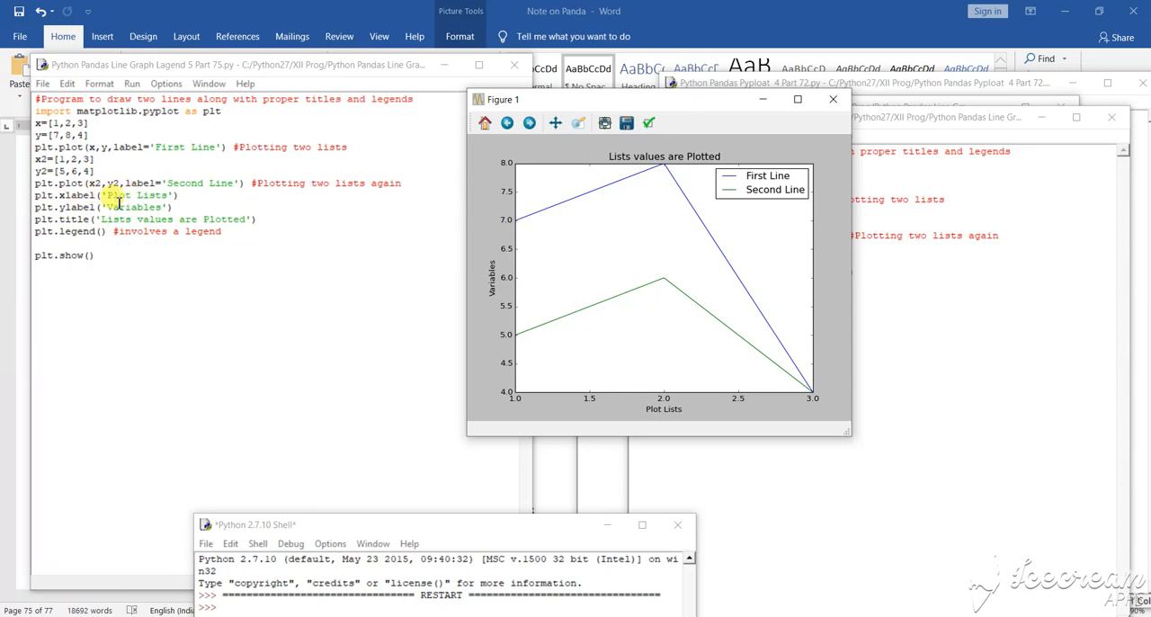
mouse_move(399, 386)
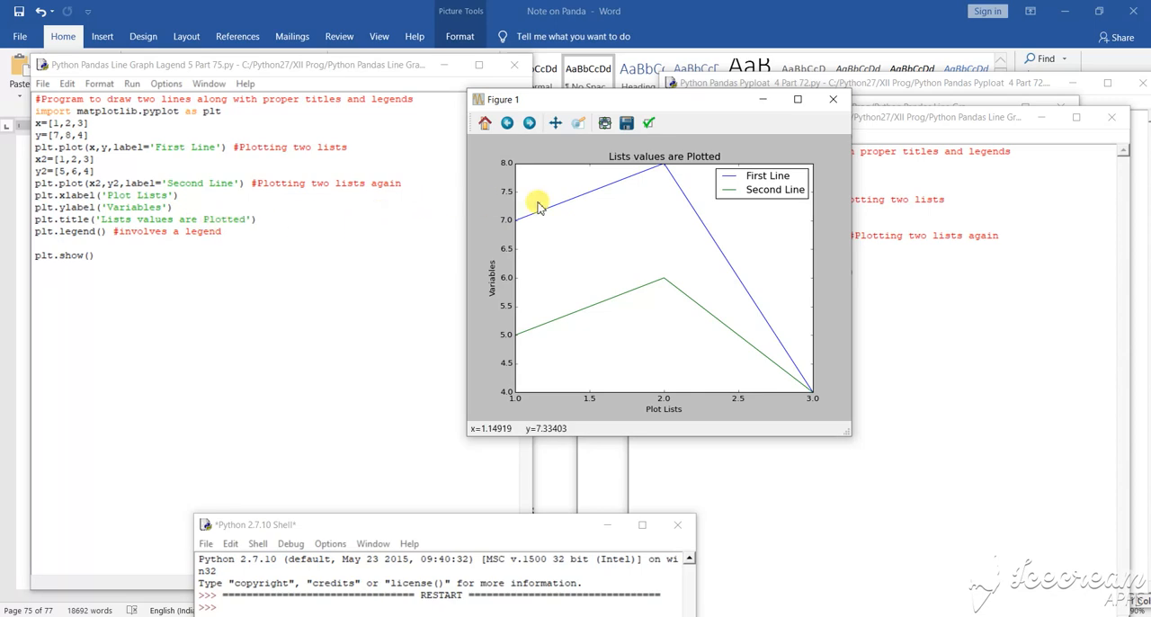
mouse_move(705, 161)
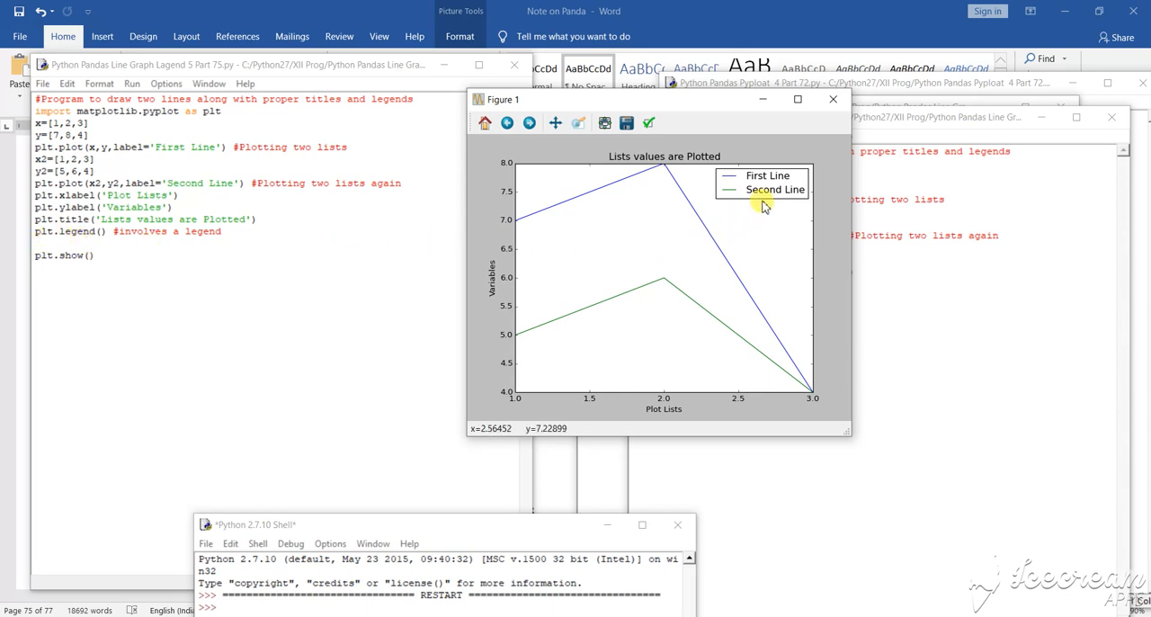
mouse_move(805, 194)
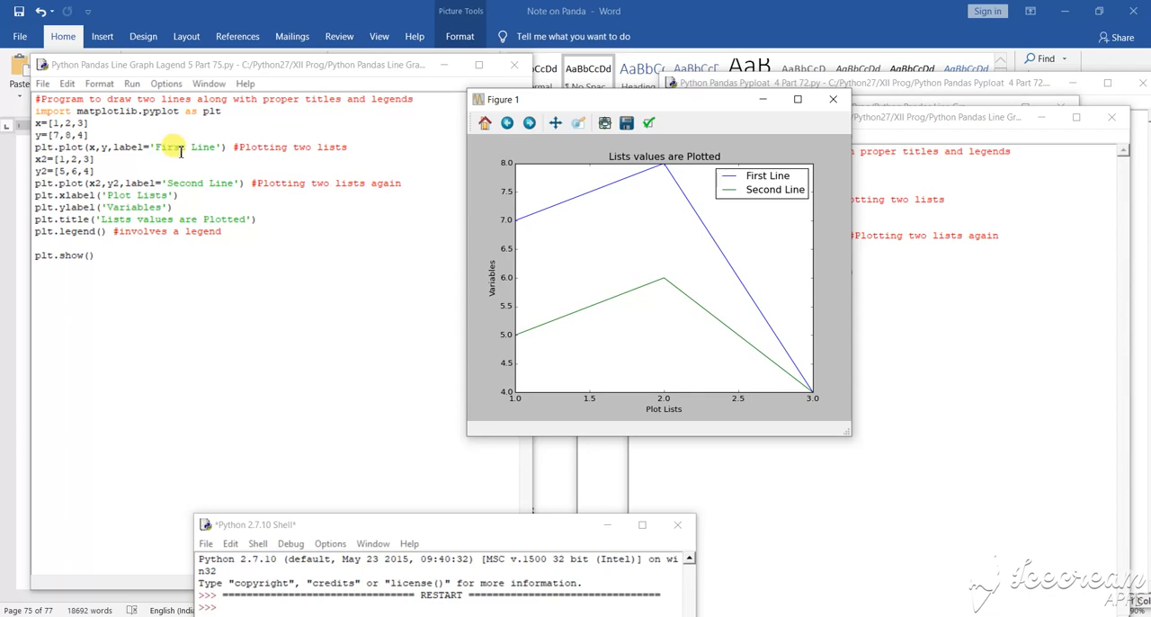
mouse_move(683, 178)
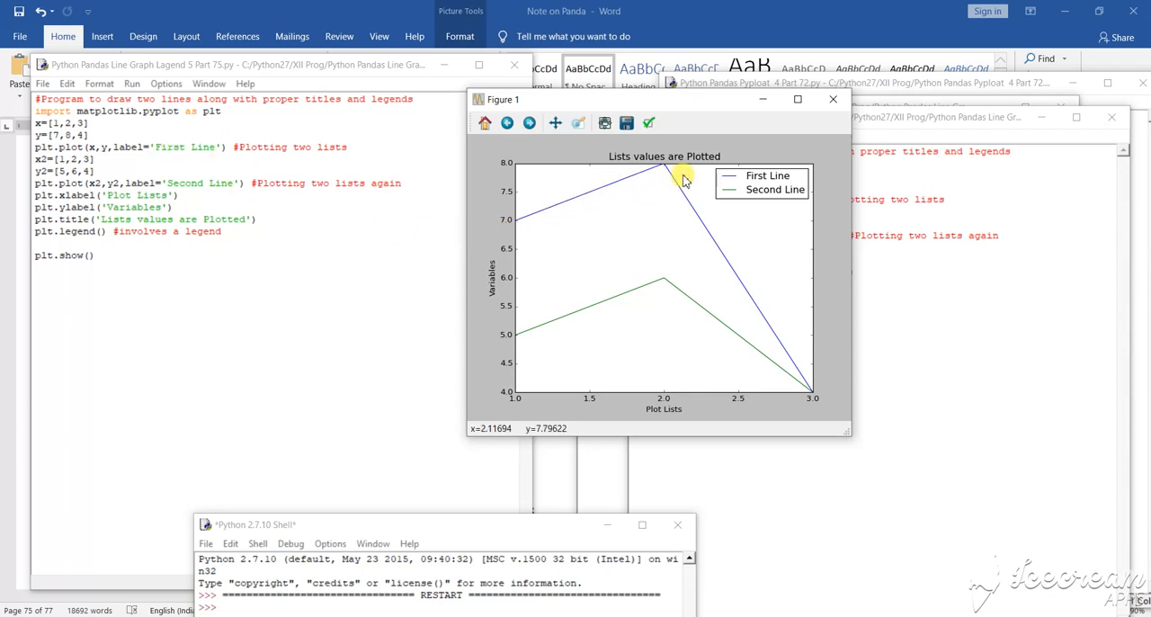
mouse_move(722, 183)
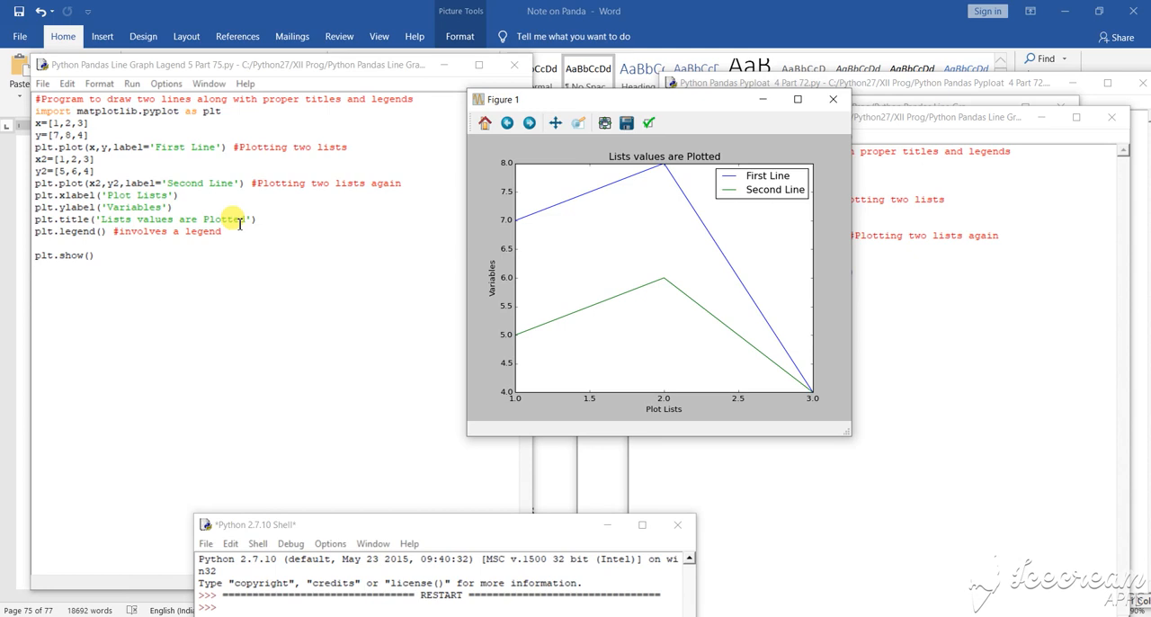
mouse_move(764, 208)
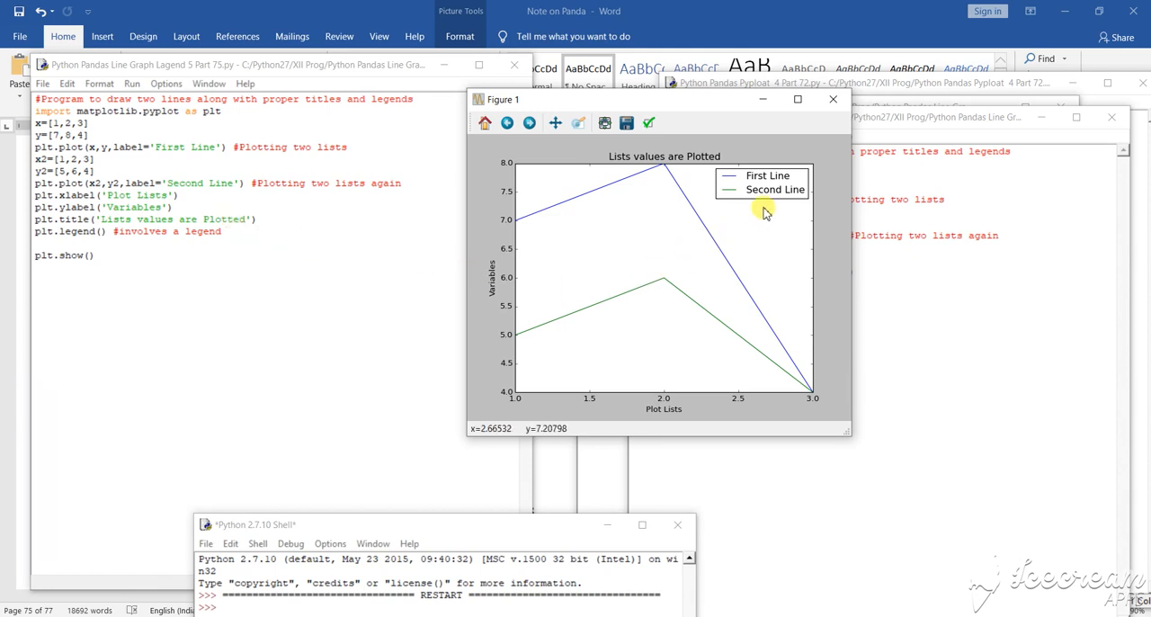
mouse_move(623, 167)
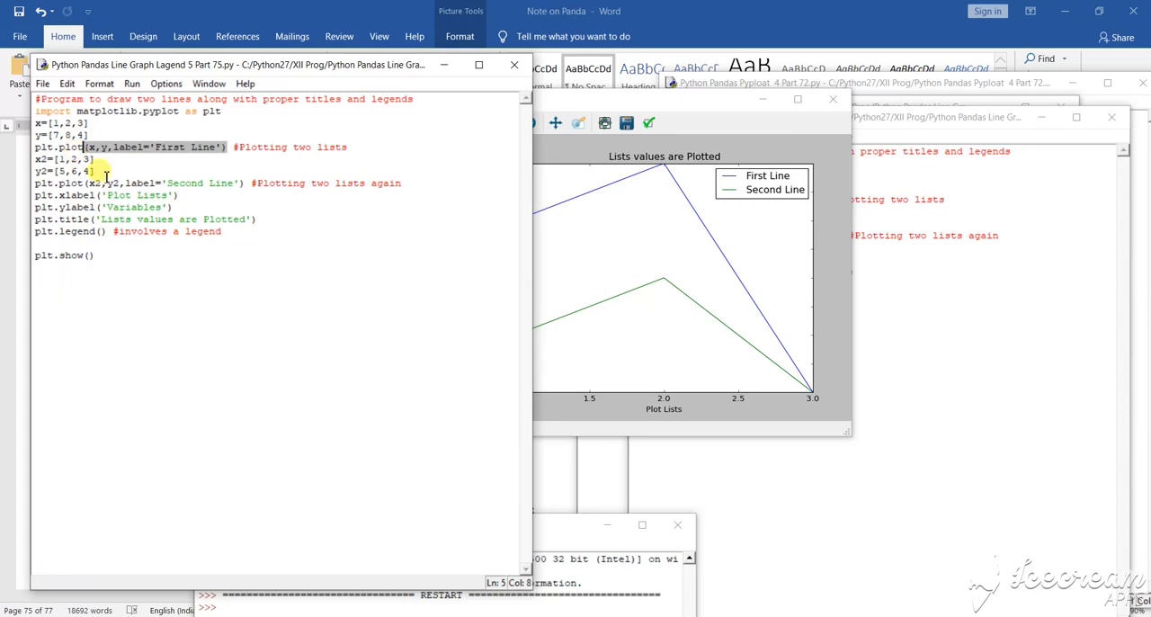
mouse_move(607, 277)
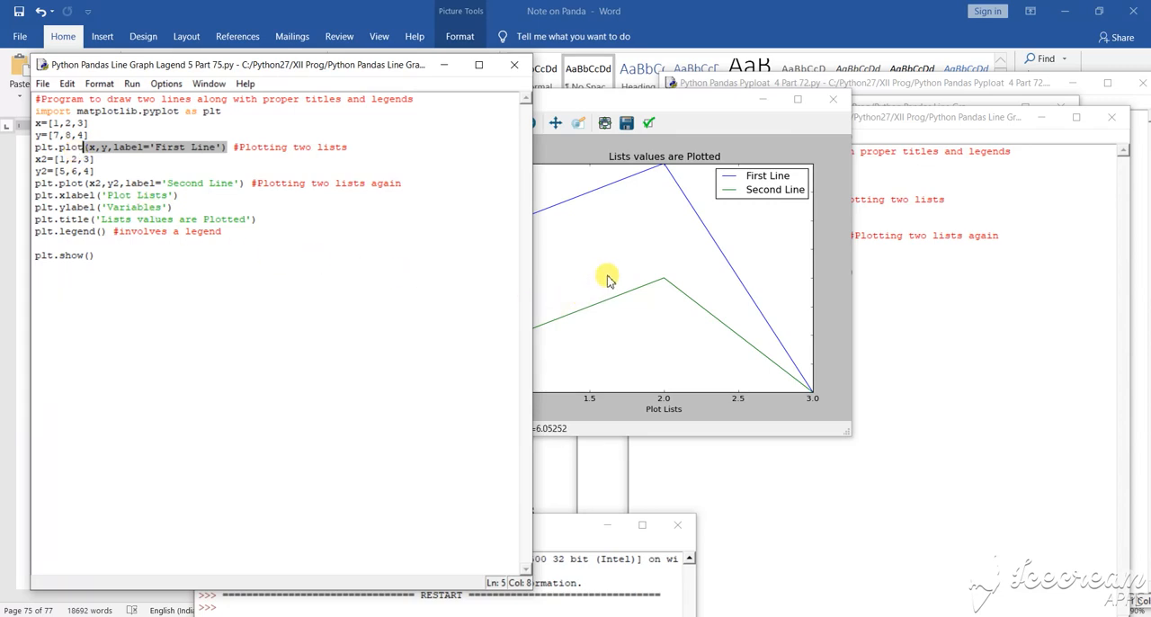
mouse_move(649, 108)
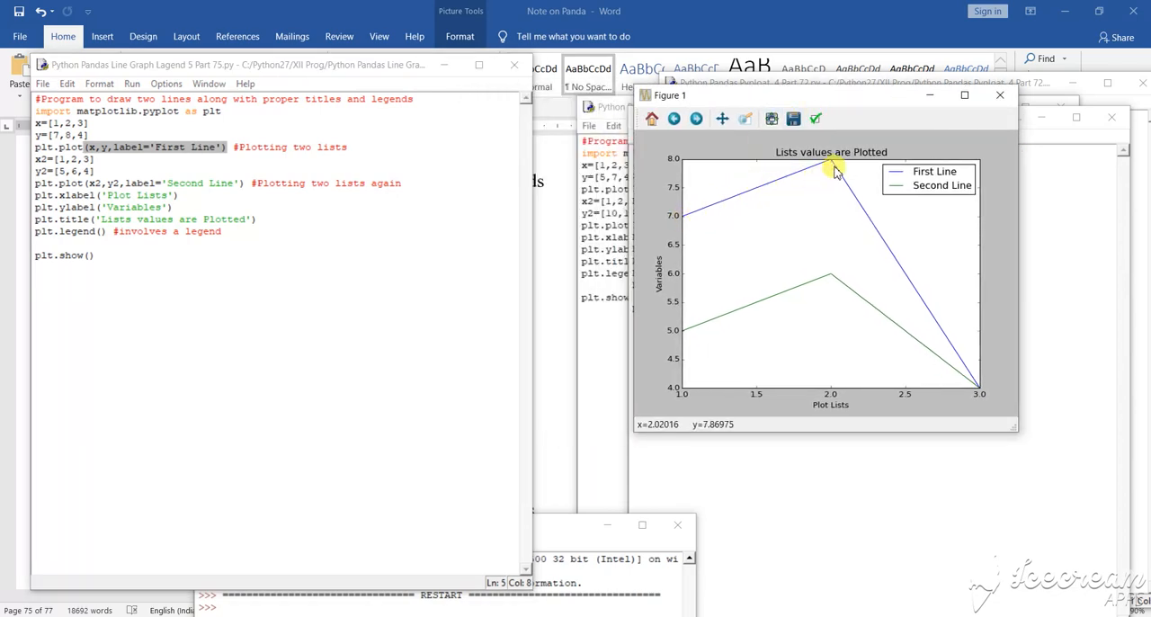
mouse_move(867, 338)
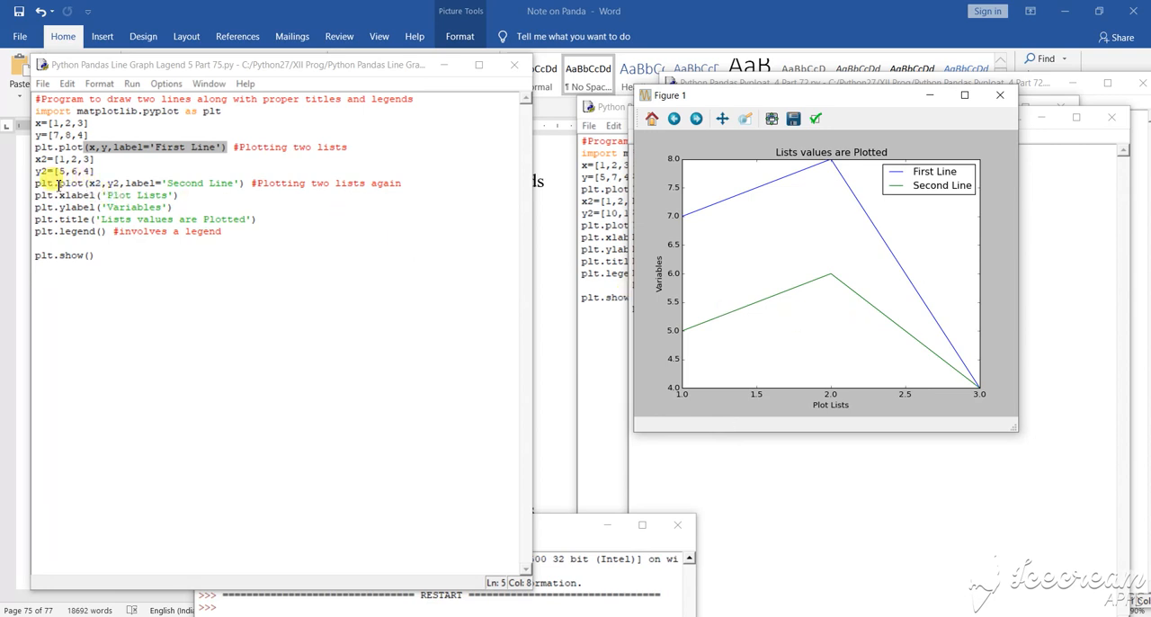
double_click(94, 184)
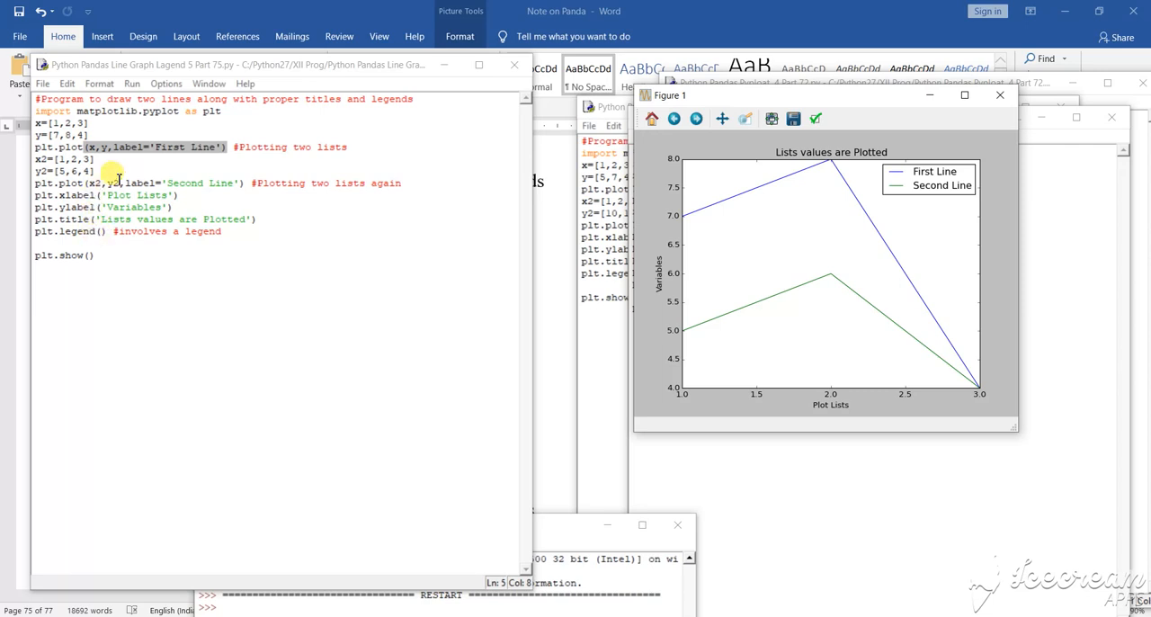
mouse_move(787, 194)
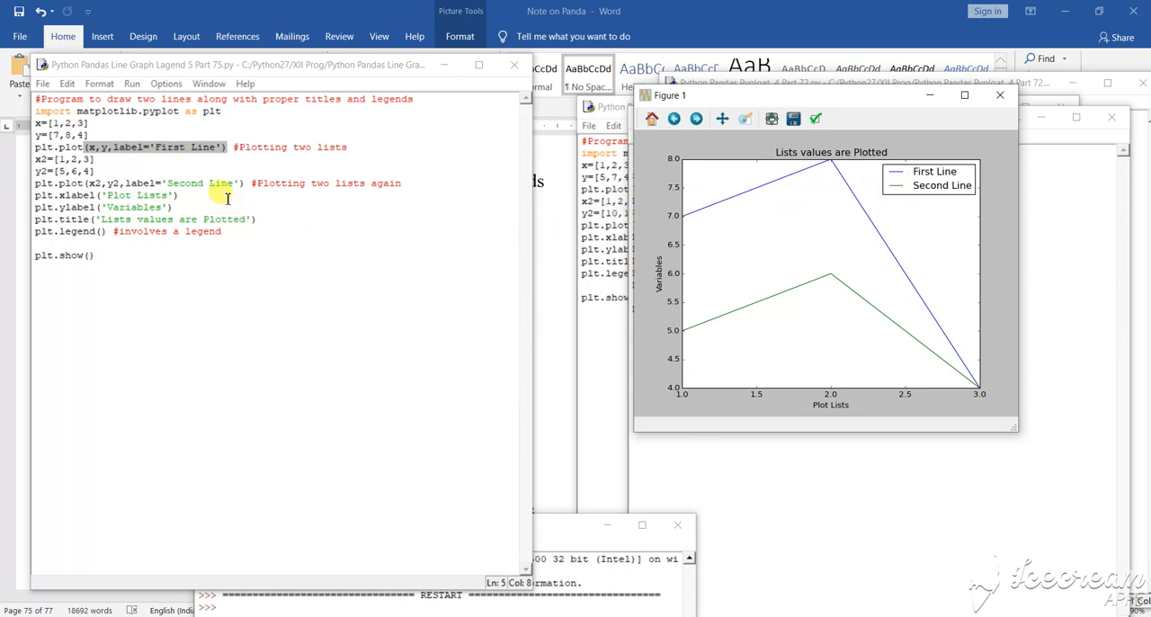
mouse_move(708, 214)
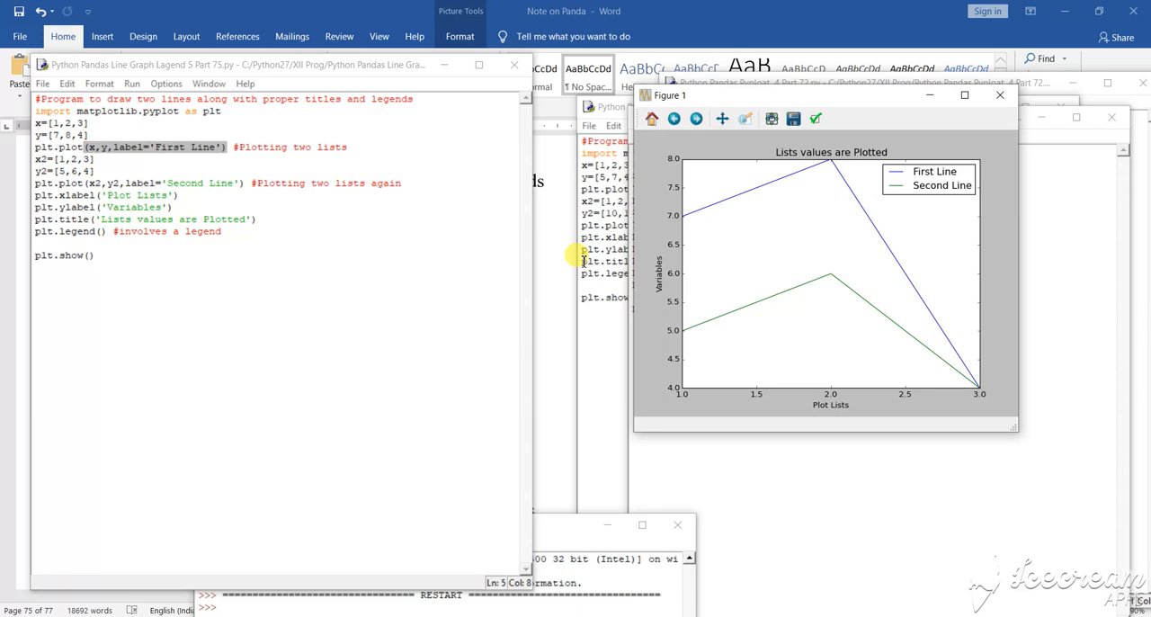
mouse_move(566, 273)
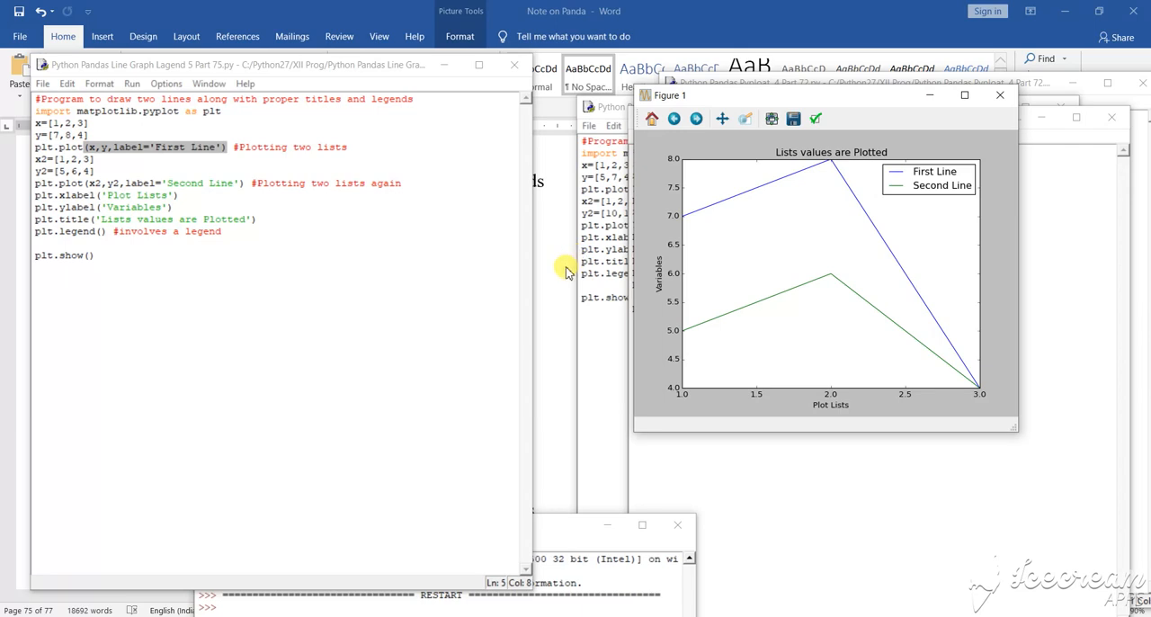
mouse_move(546, 286)
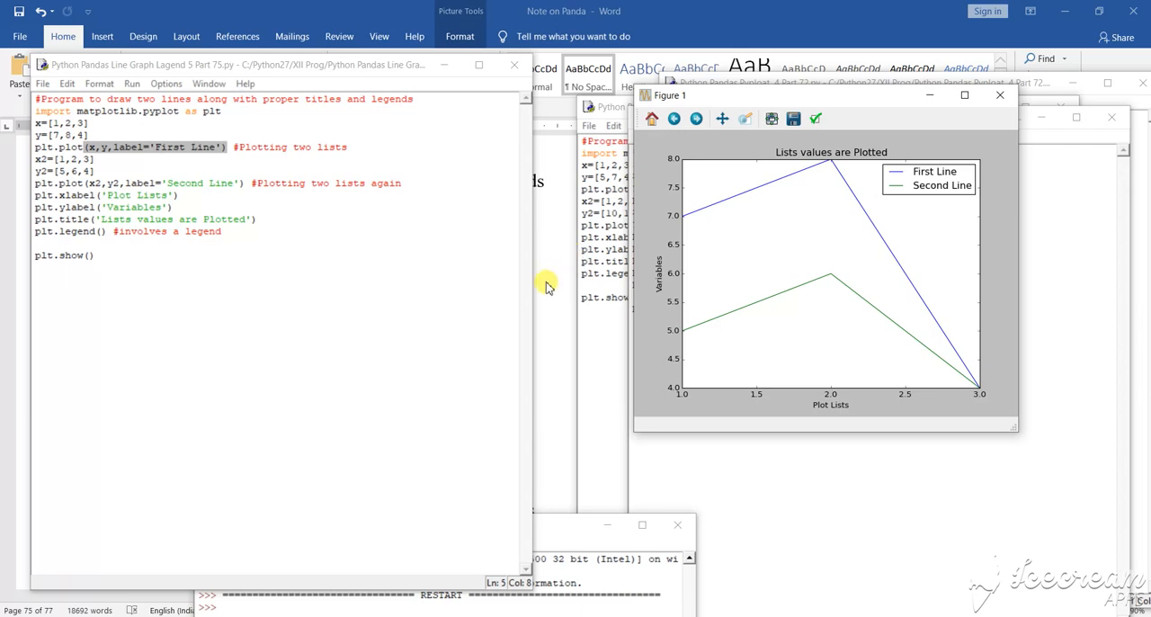
mouse_move(539, 288)
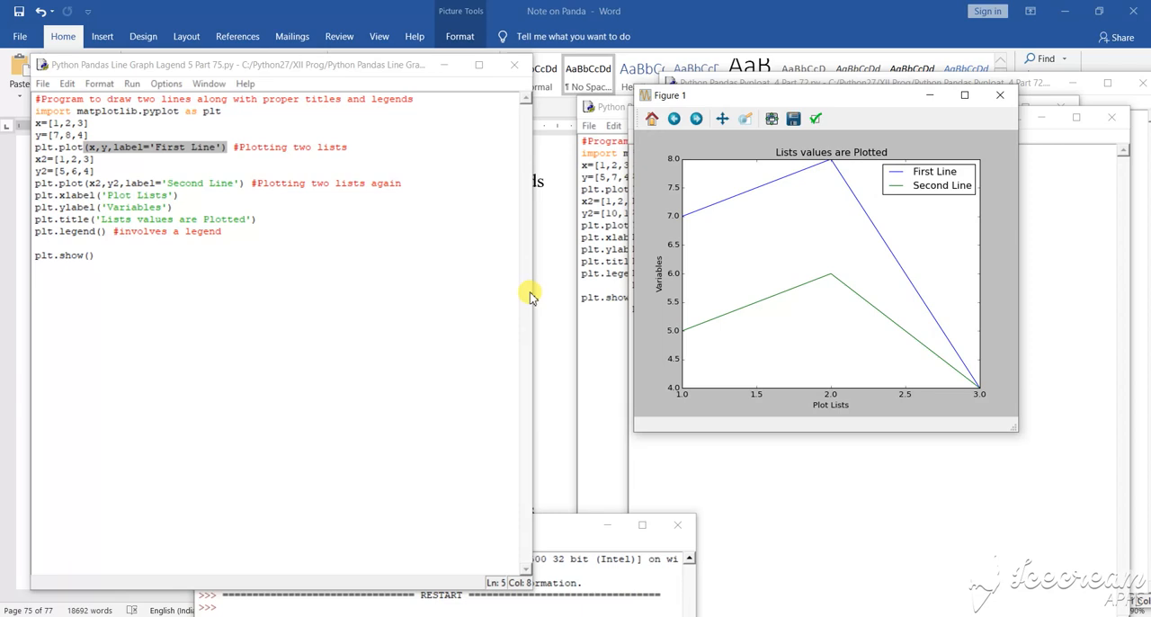
mouse_move(525, 298)
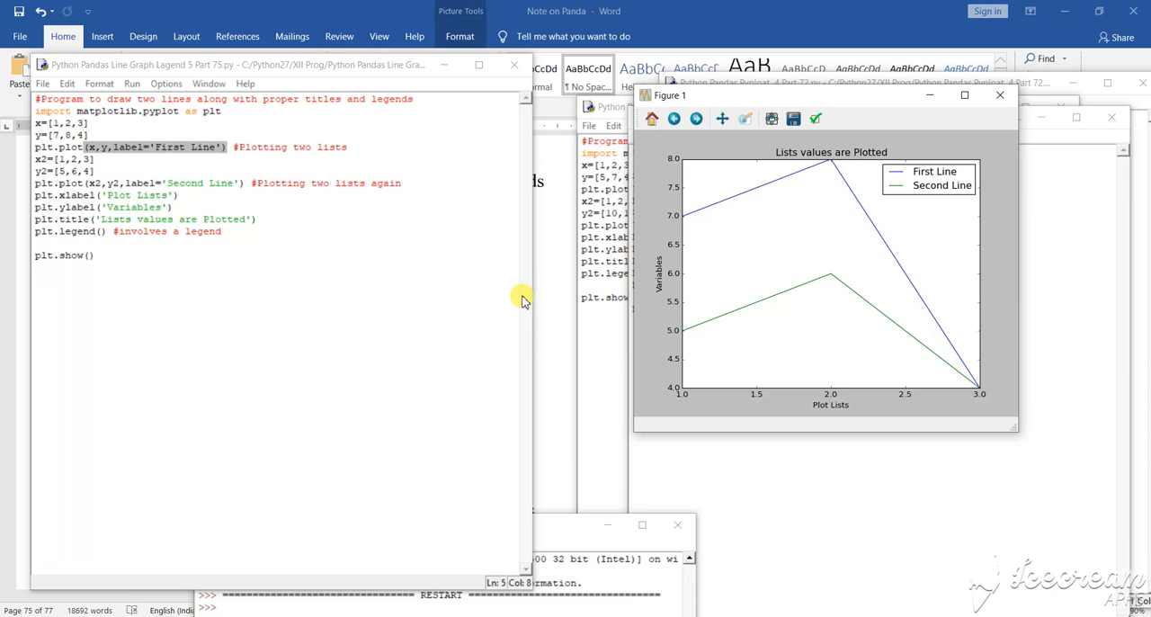
mouse_move(519, 297)
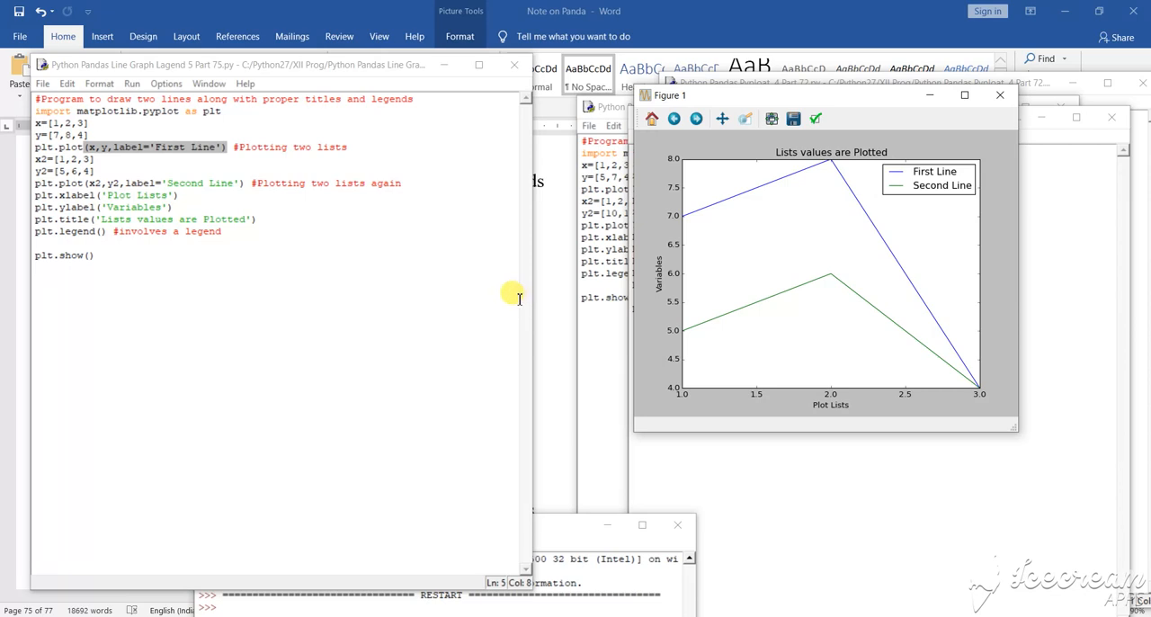
mouse_move(511, 299)
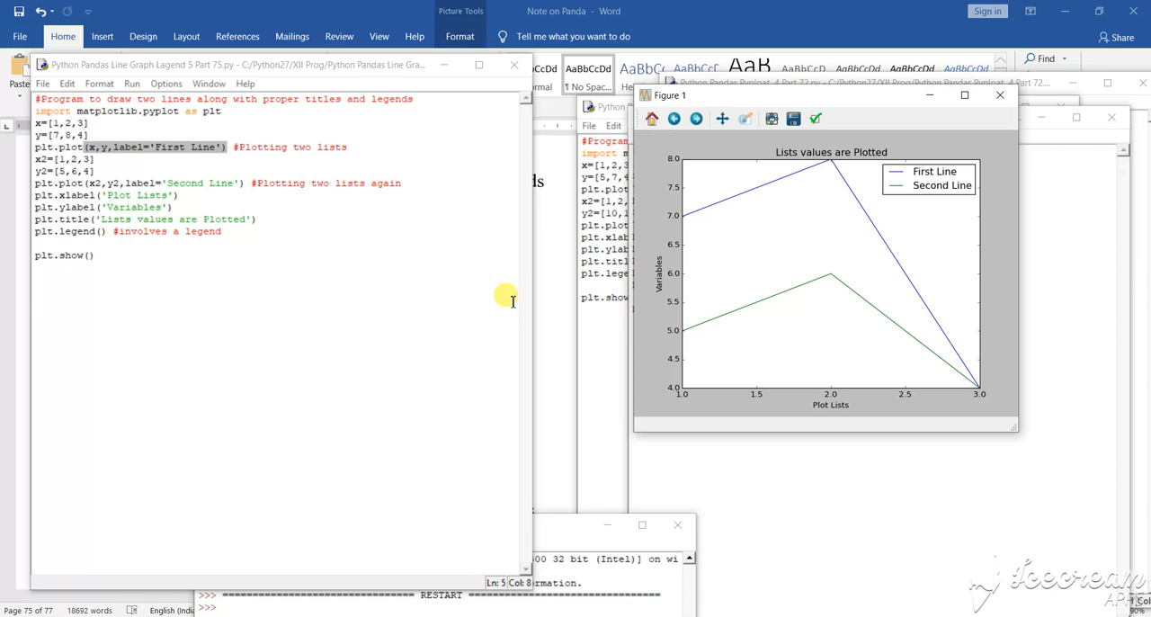
mouse_move(502, 299)
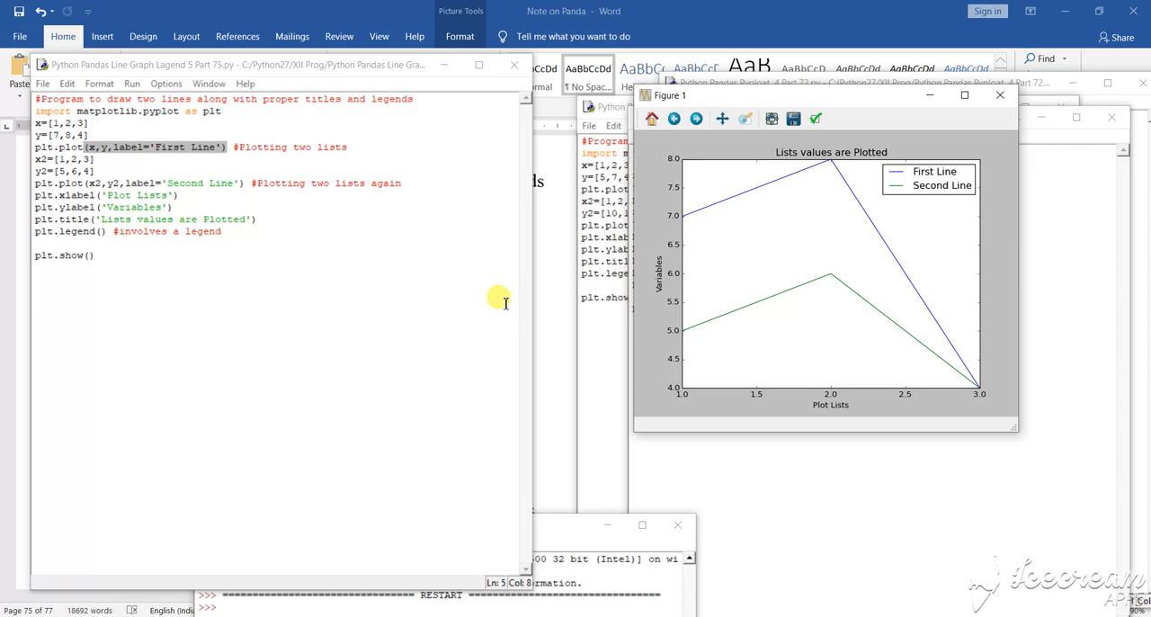
mouse_move(302, 287)
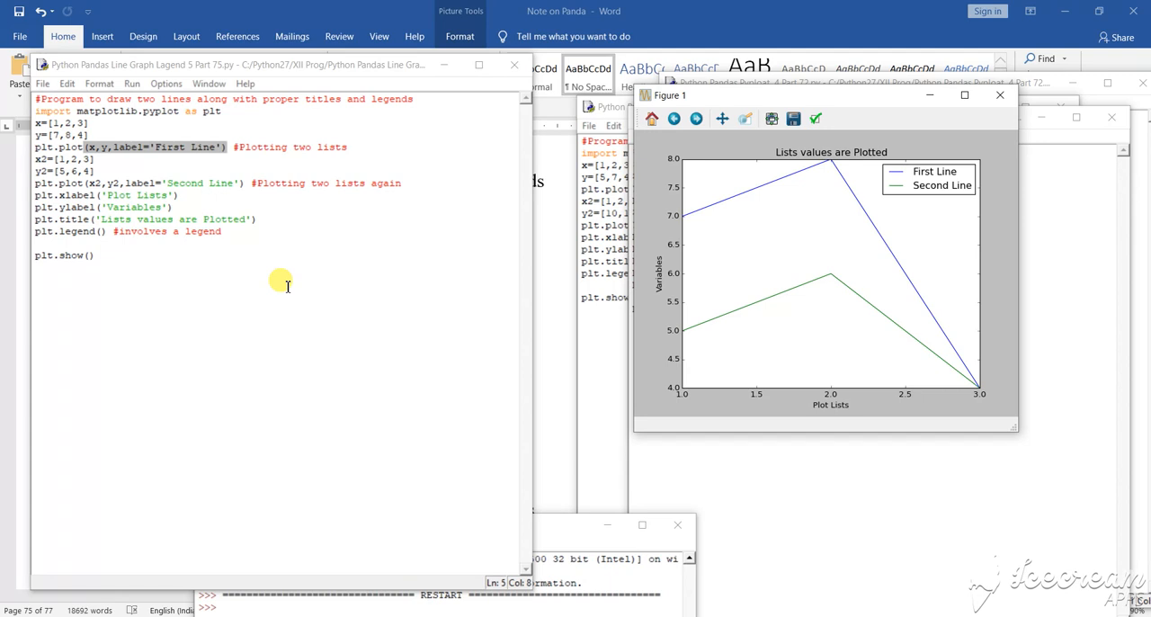
mouse_move(274, 280)
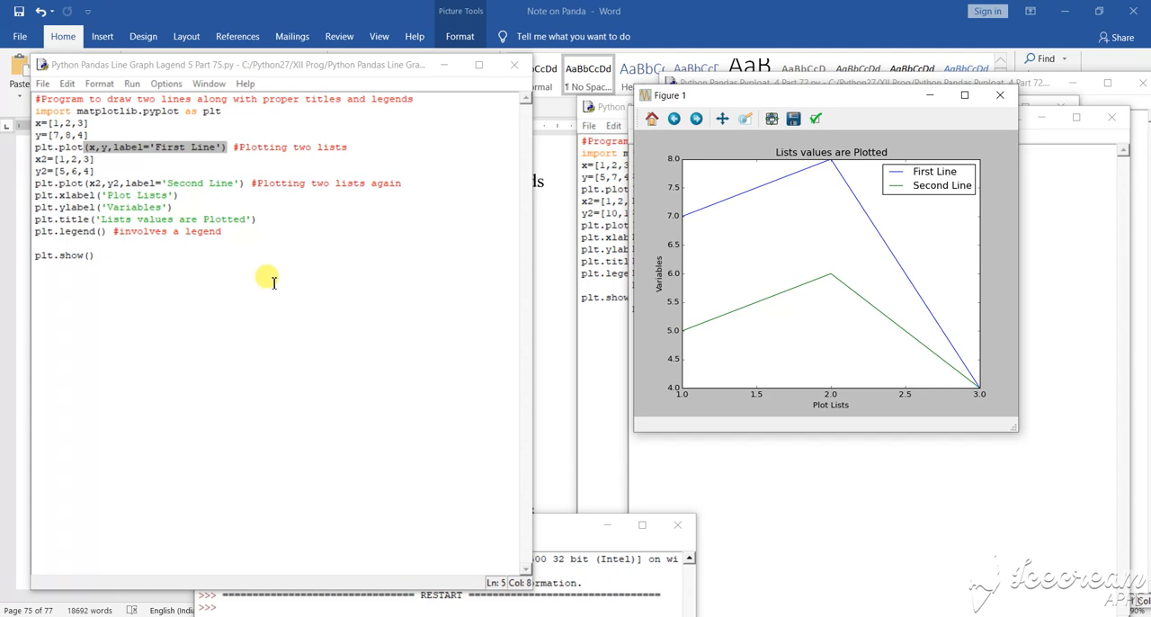